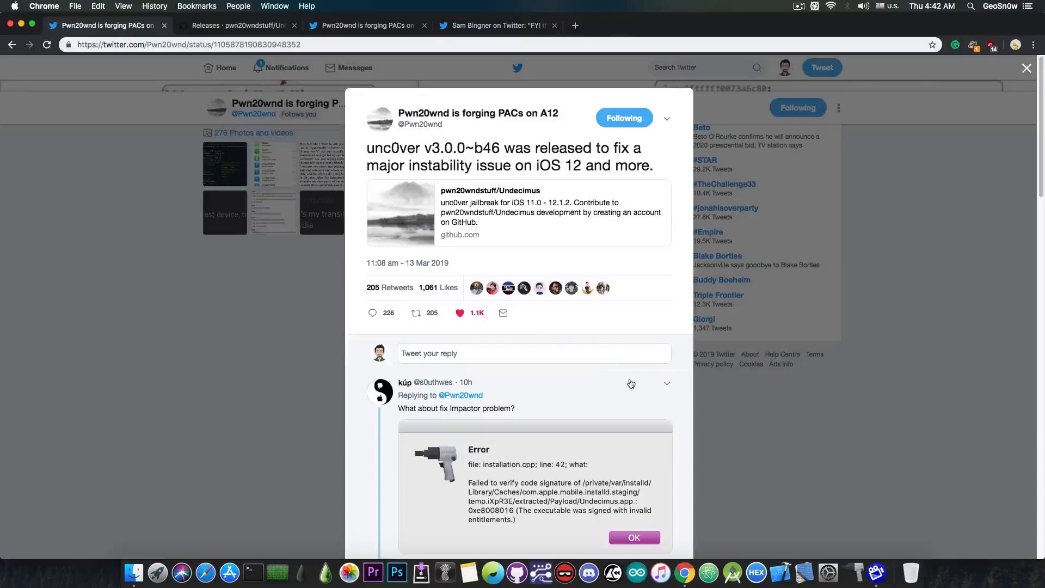
mouse_move(169, 65)
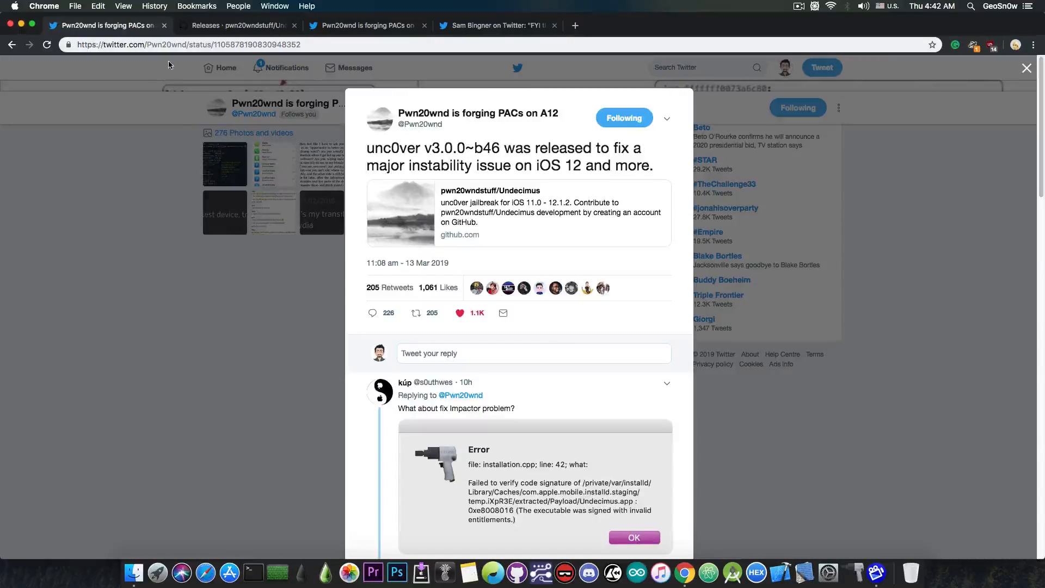
- Switch to the Undecimus GitHub releases page showing the v3.0.0~b46 changelog and assets
left_click(237, 26)
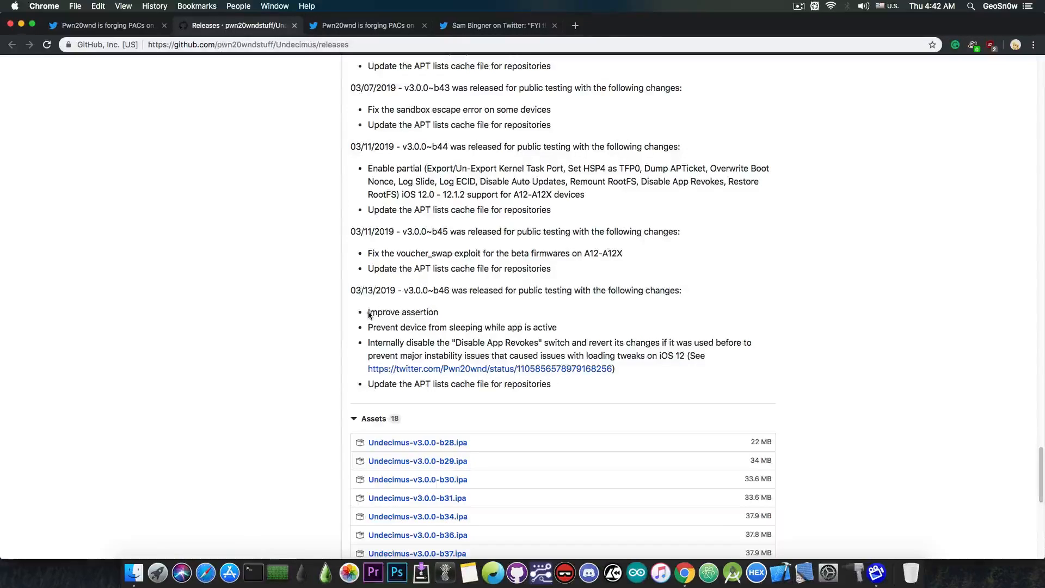
mouse_move(403, 325)
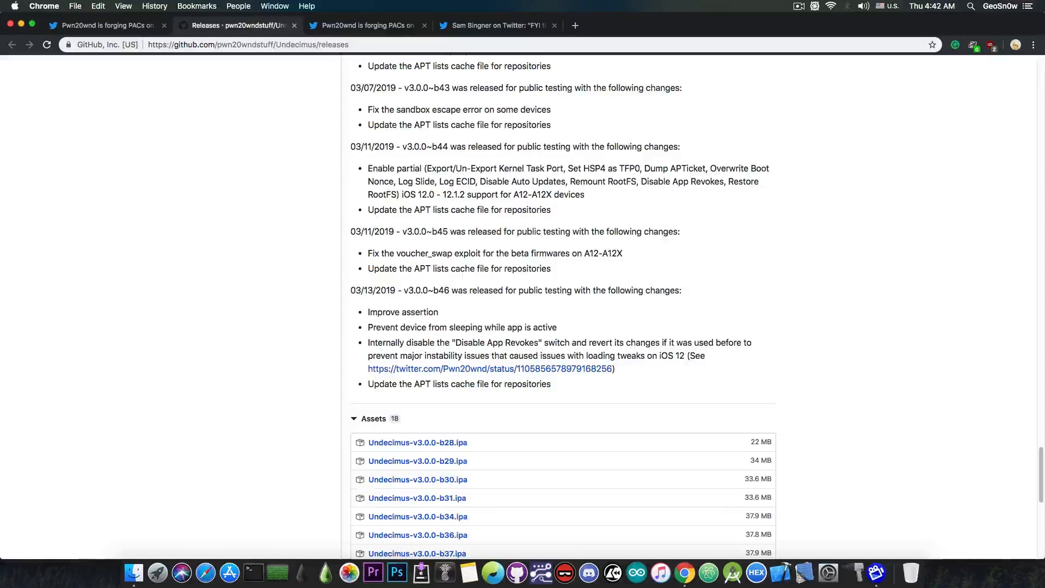
mouse_move(643, 363)
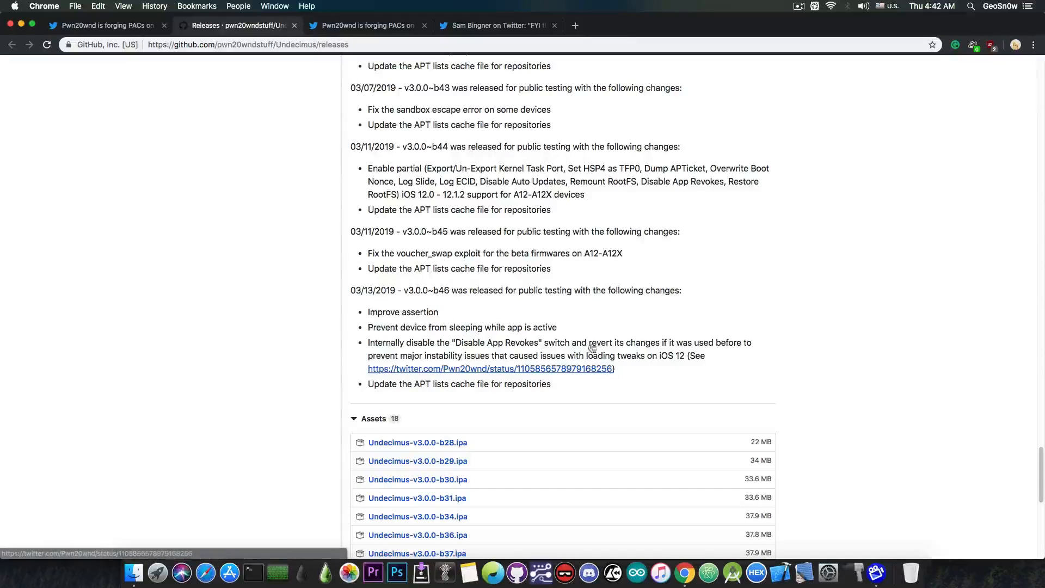
- Open Pwn20wnd's tweet linked in the b46 notes about Apple semi-patching revoke-disabling
left_click(490, 368)
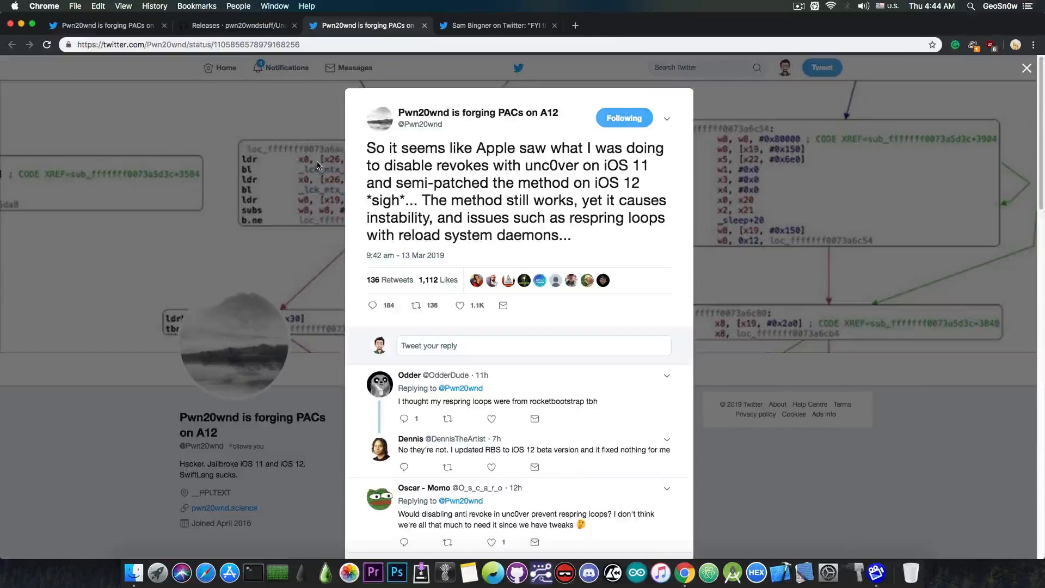
mouse_move(198, 131)
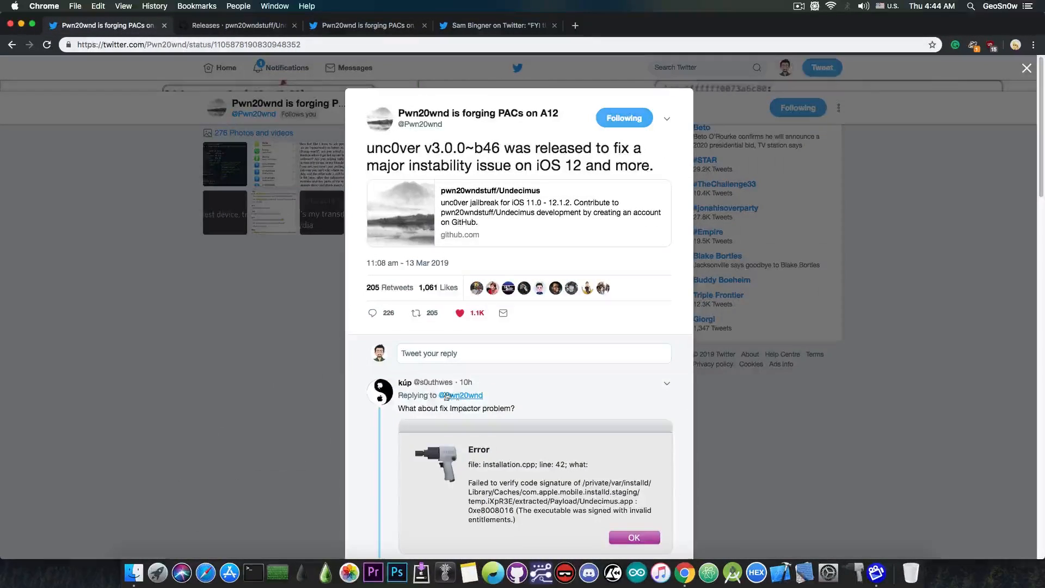
mouse_move(513, 375)
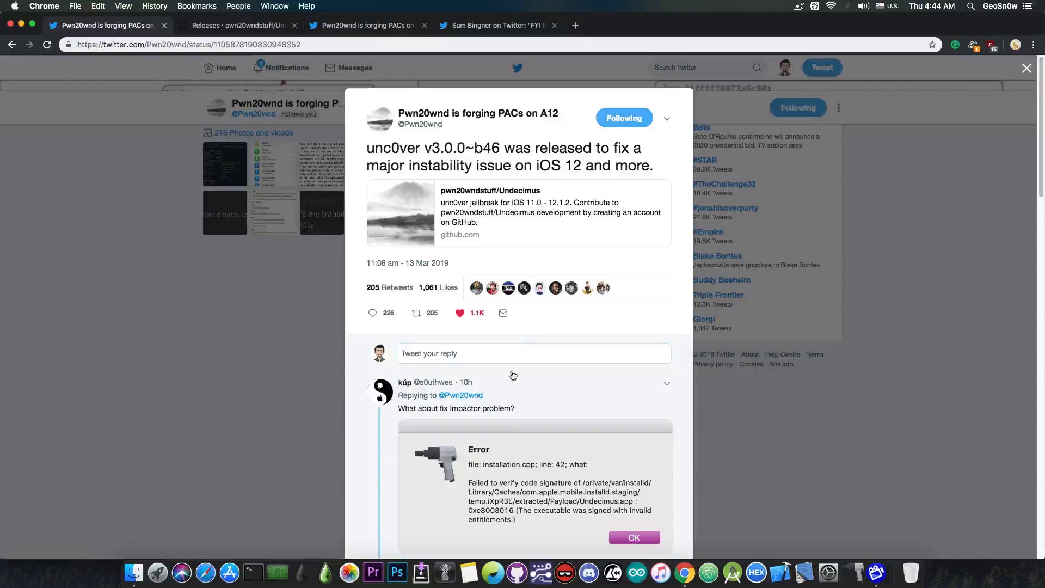
- Scroll to the reply on the b46 tweet and enlarge its Impactor code-signature error image
scroll("down", 3)
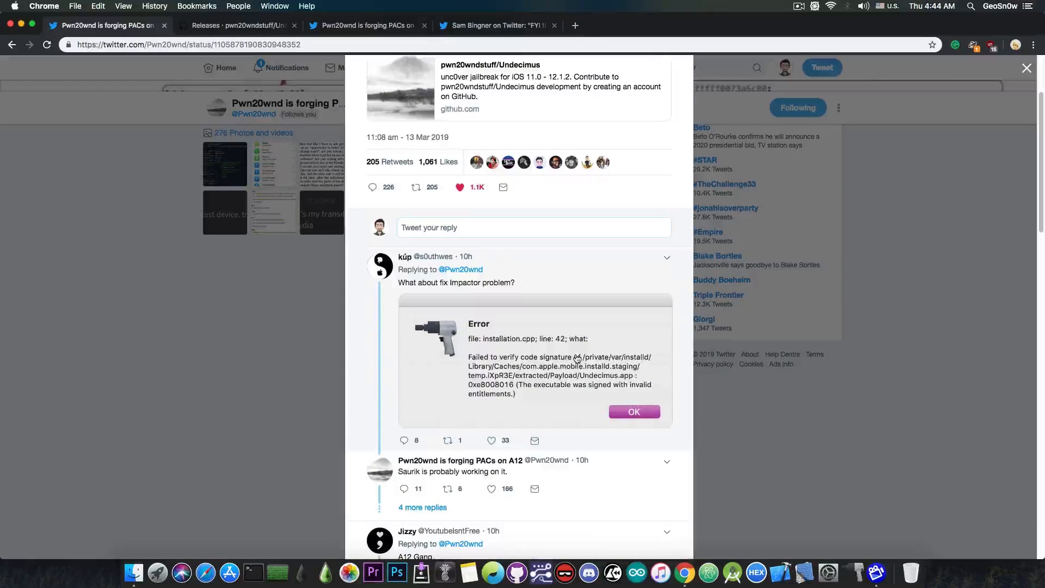
left_click(436, 343)
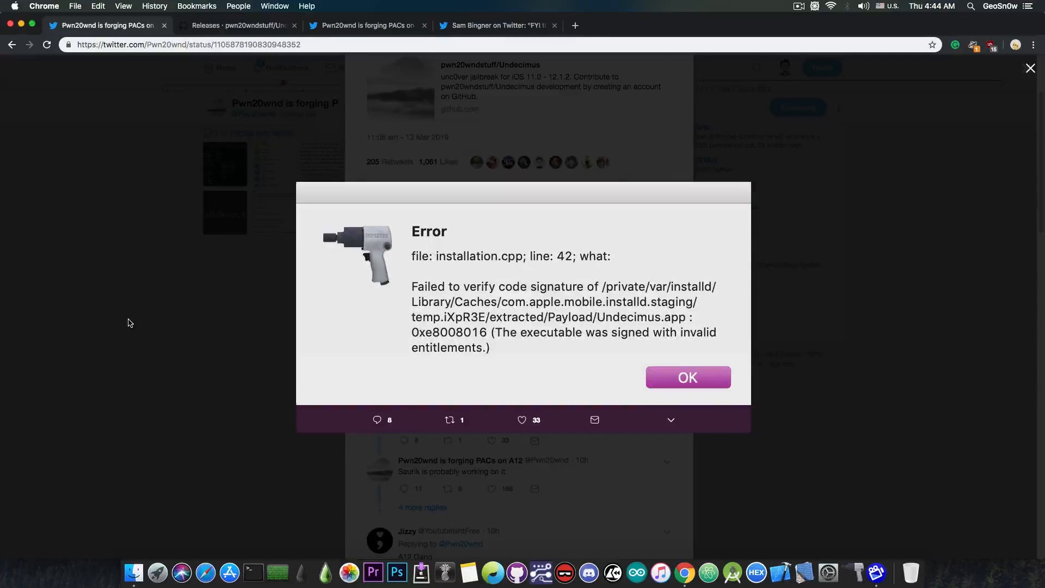
- Dismiss the enlarged Impactor screenshot and scroll back to the b46 release tweet and reply
left_click(686, 377)
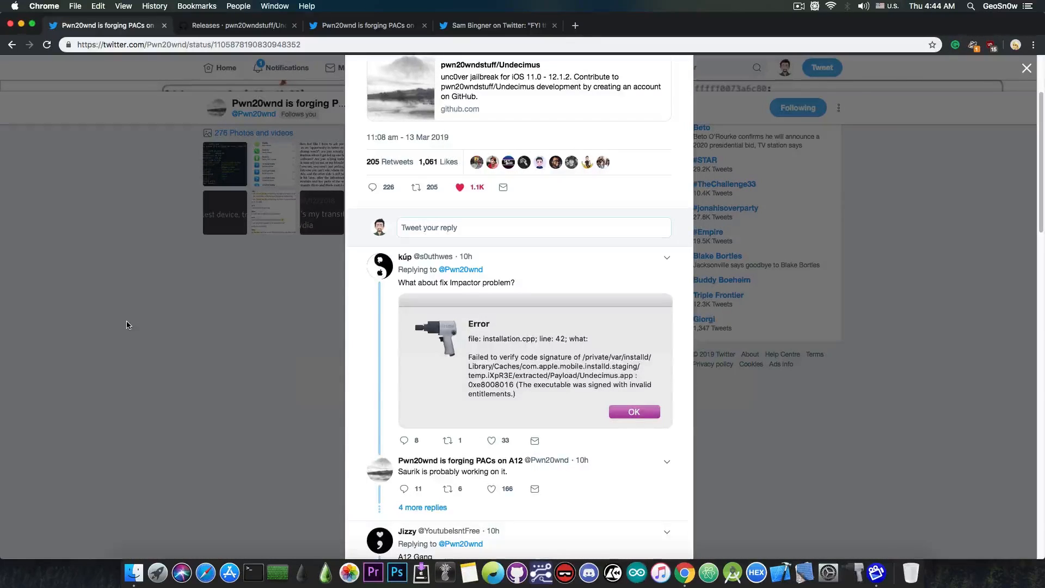
scroll("up", 3)
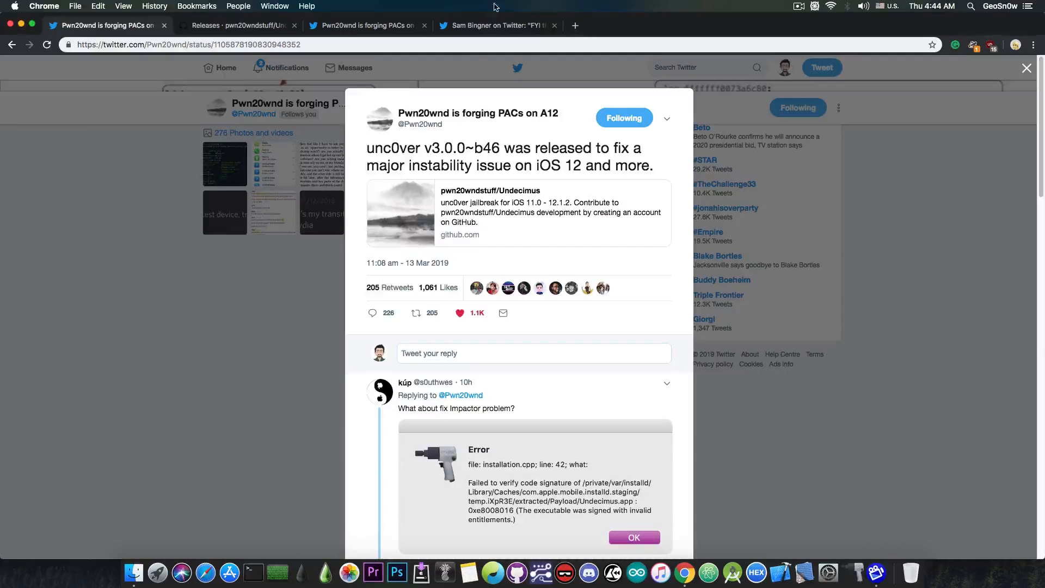
left_click(496, 25)
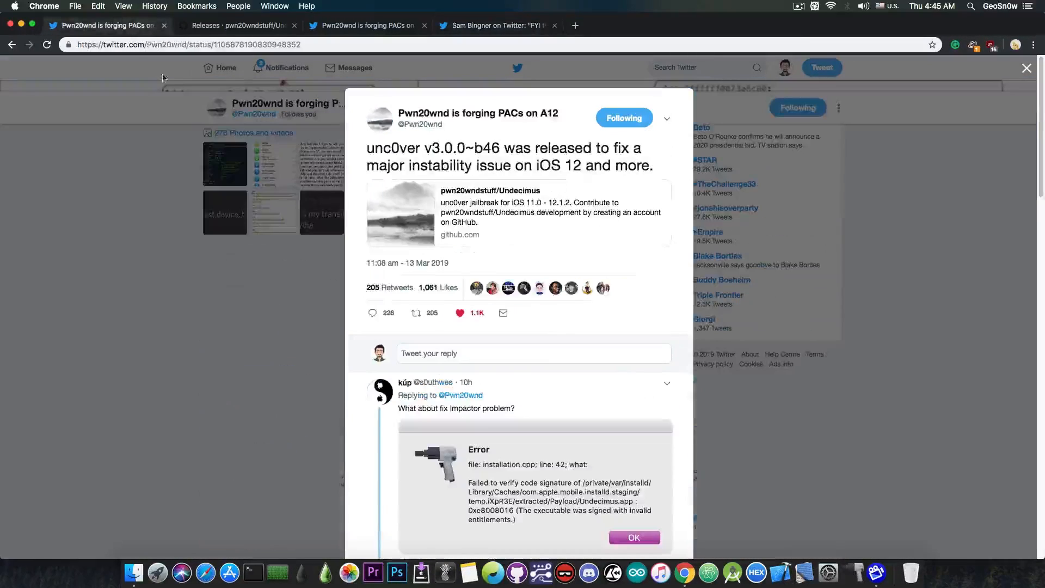
mouse_move(293, 268)
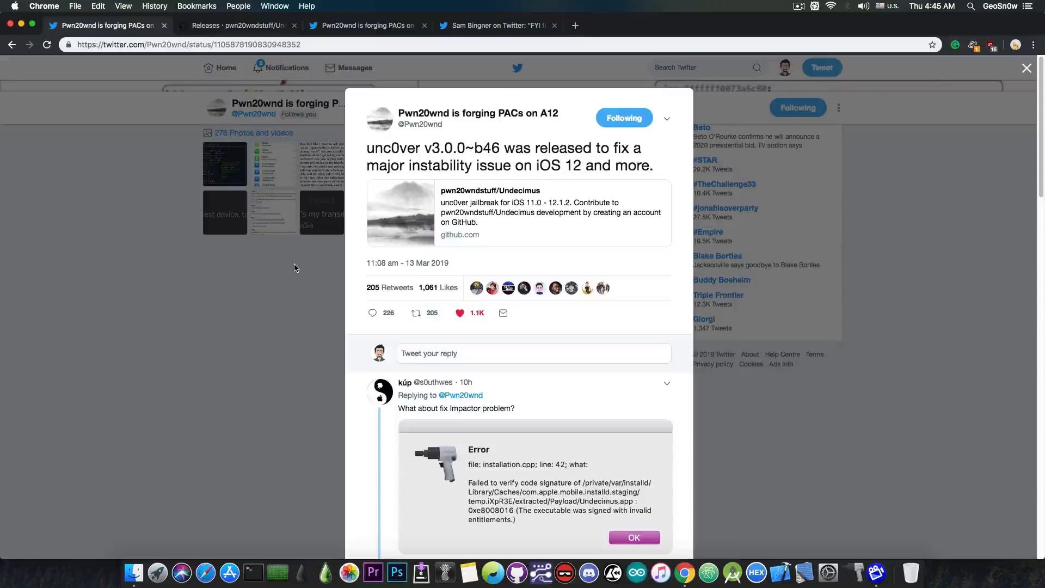
scroll("down", 3)
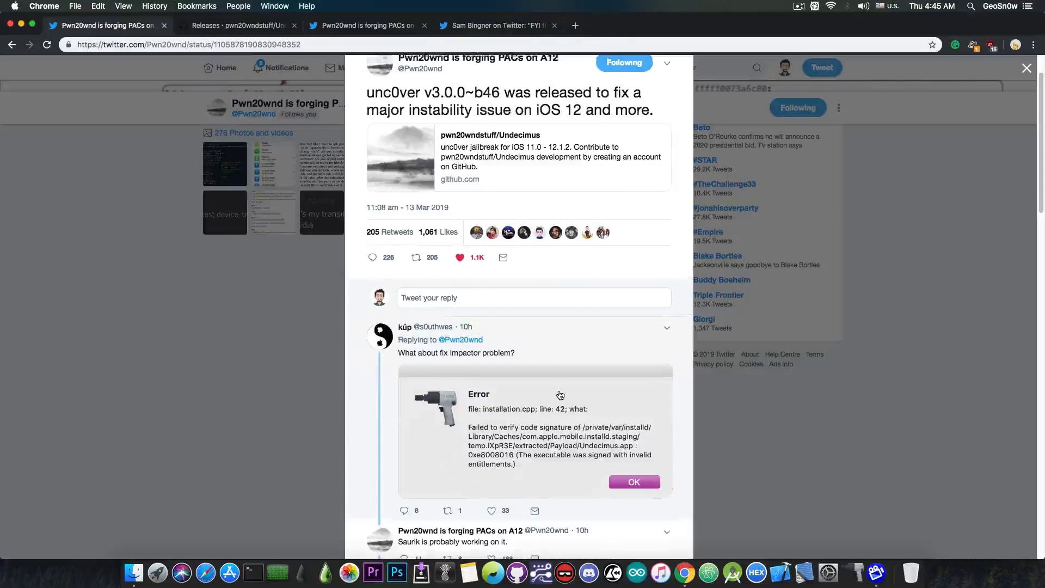
scroll("up", 3)
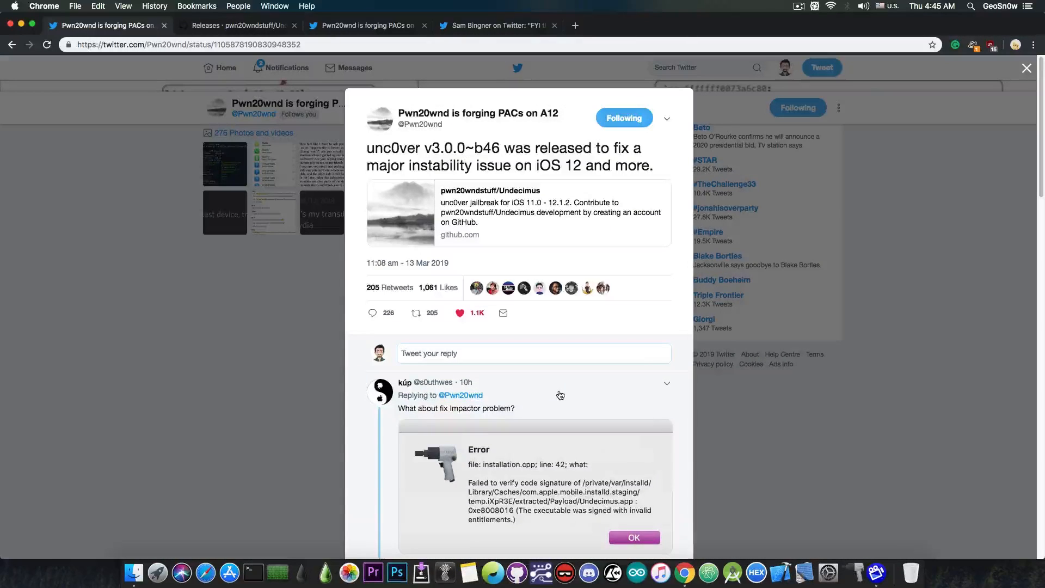